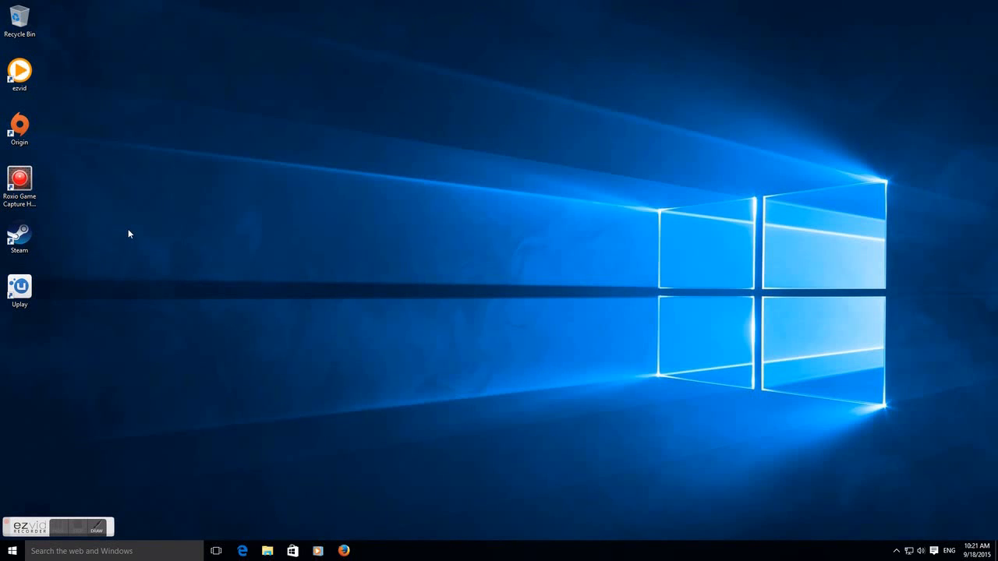
Step: Launch Uplay from the desktop shortcut and start Splinter Cell Conviction from the Games grid
{"action": "left_click", "coordinate": [19, 287]}
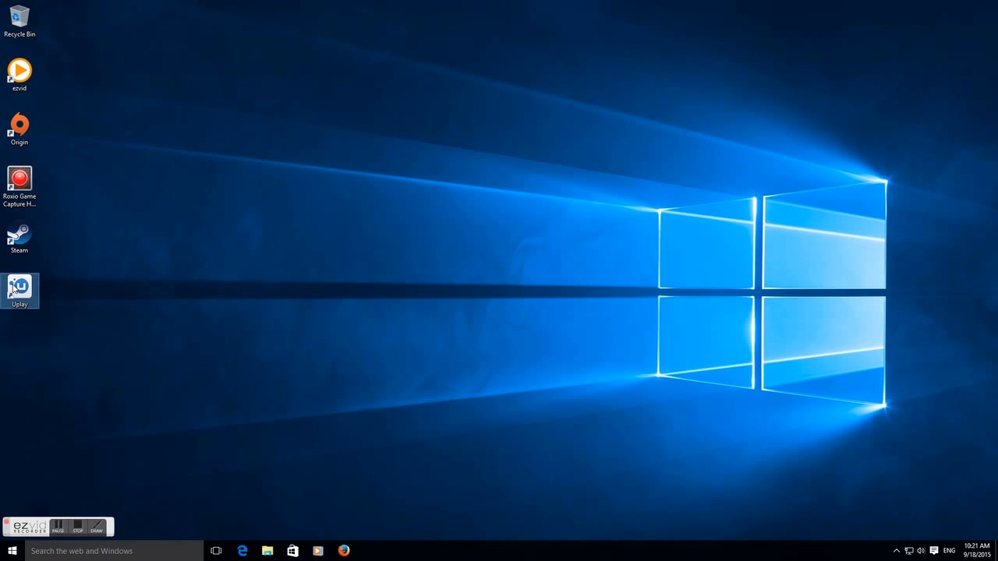
{"action": "double_click", "coordinate": [19, 287]}
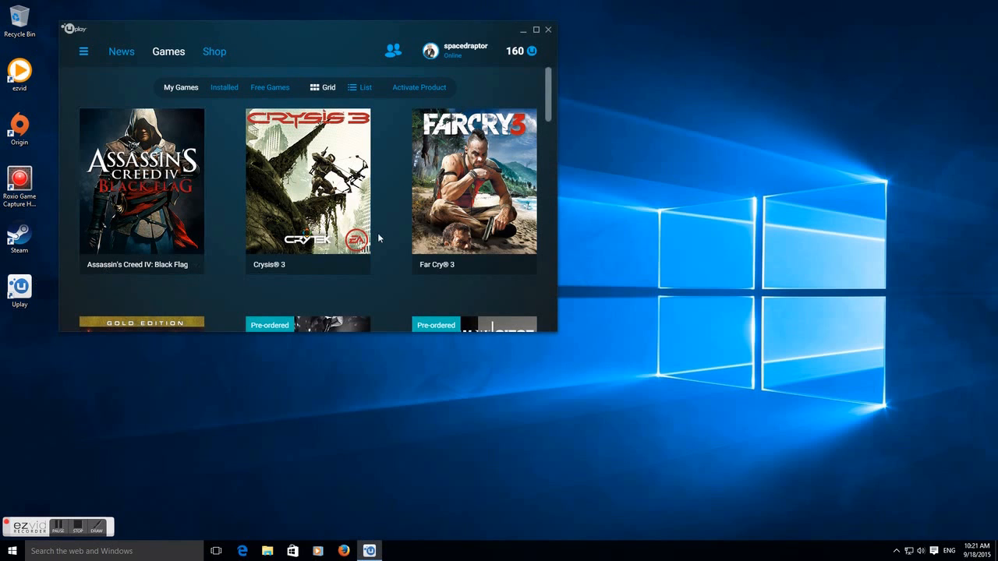
{"action": "scroll", "scroll_direction": "down", "scroll_amount": 3}
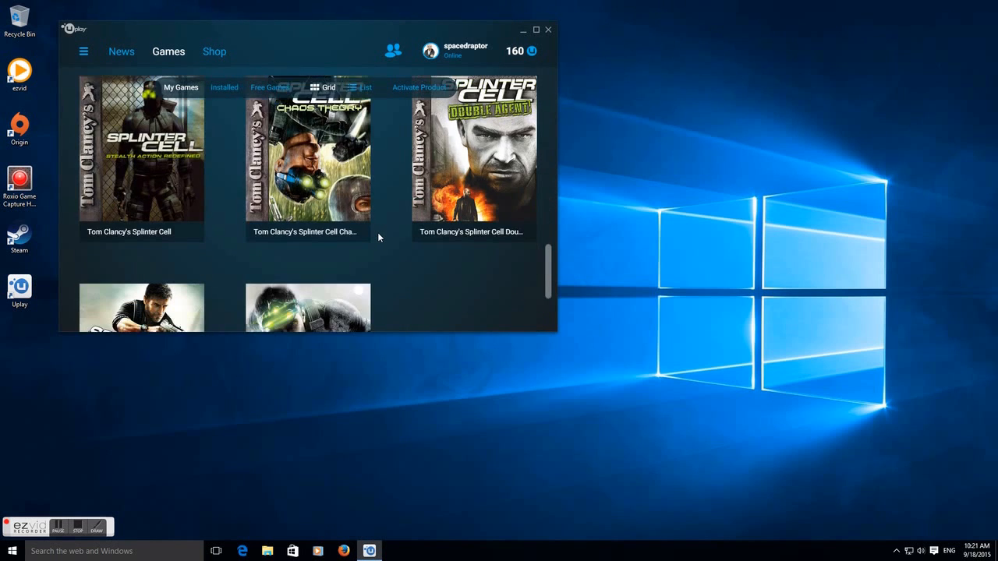
{"action": "scroll", "scroll_direction": "down", "scroll_amount": 3}
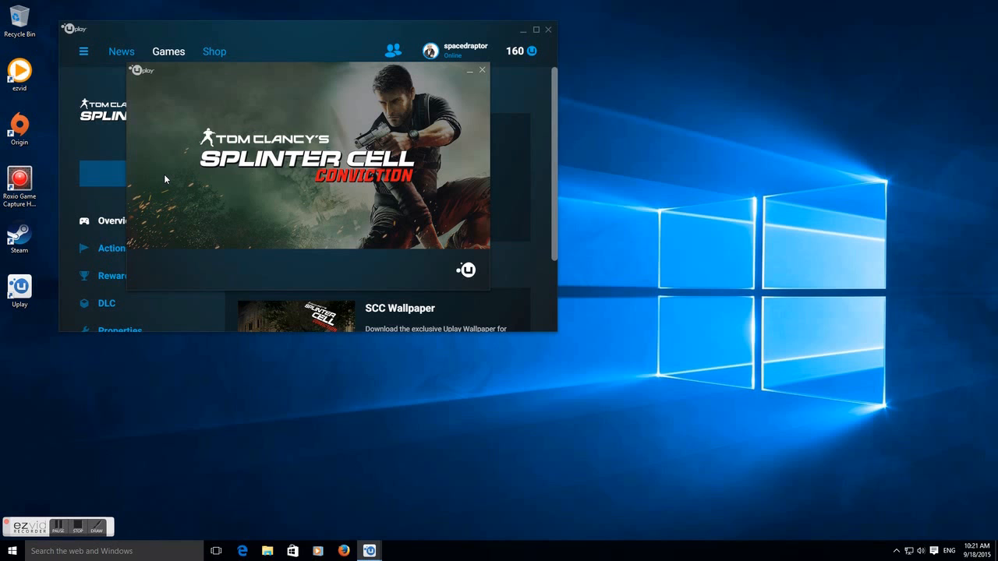
Step: Attempt to continue past the unsupported operating system warning on launch
{"action": "left_click", "coordinate": [482, 70]}
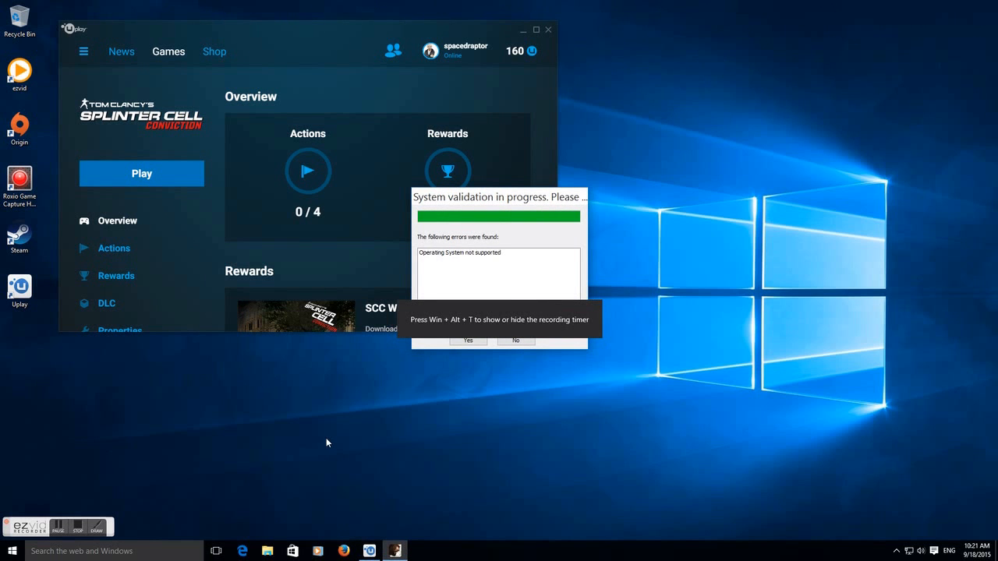
{"action": "mouse_move", "coordinate": [500, 409]}
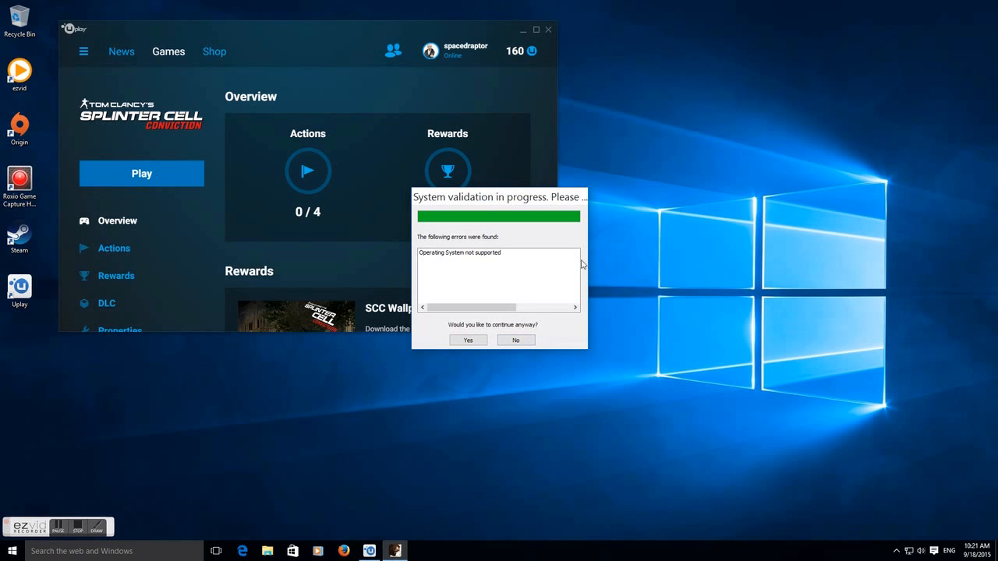
{"action": "mouse_move", "coordinate": [505, 259]}
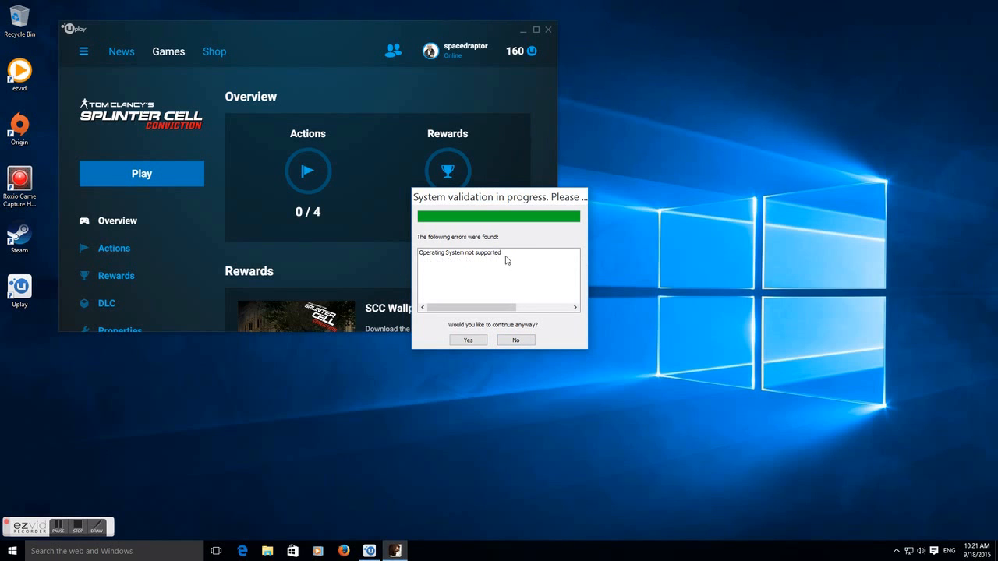
{"action": "mouse_move", "coordinate": [508, 288]}
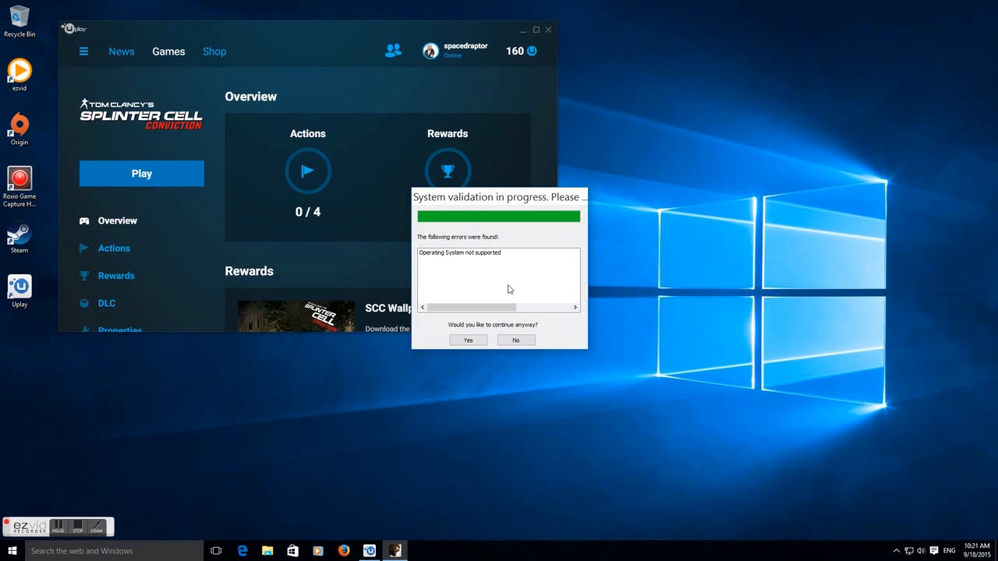
{"action": "left_click", "coordinate": [468, 340]}
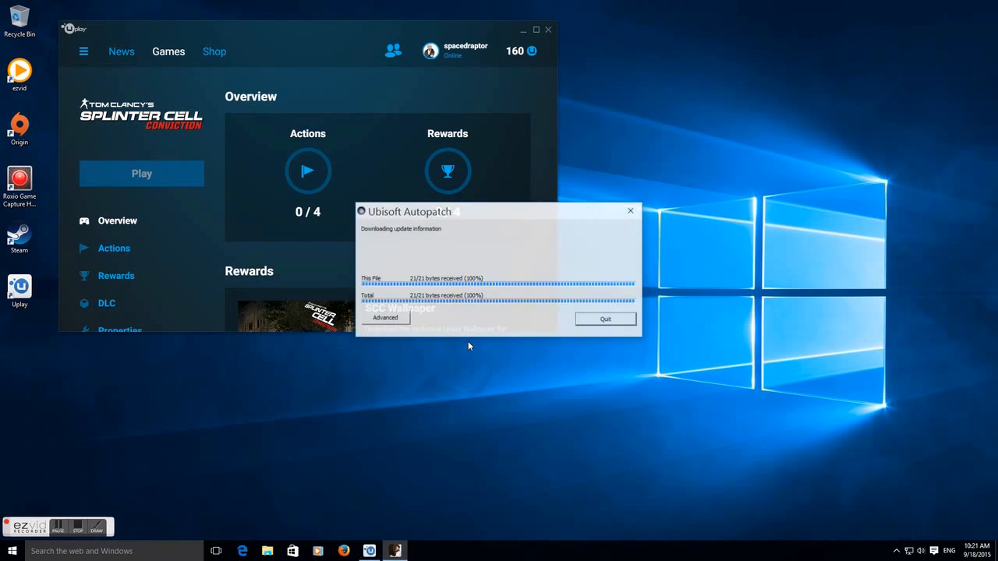
{"action": "left_click", "coordinate": [605, 318]}
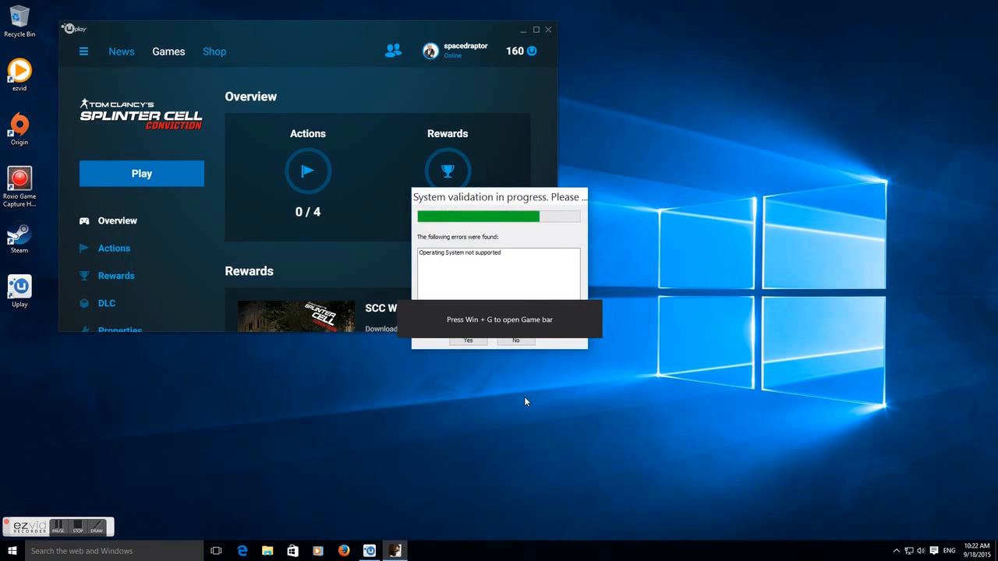
{"action": "mouse_move", "coordinate": [545, 362]}
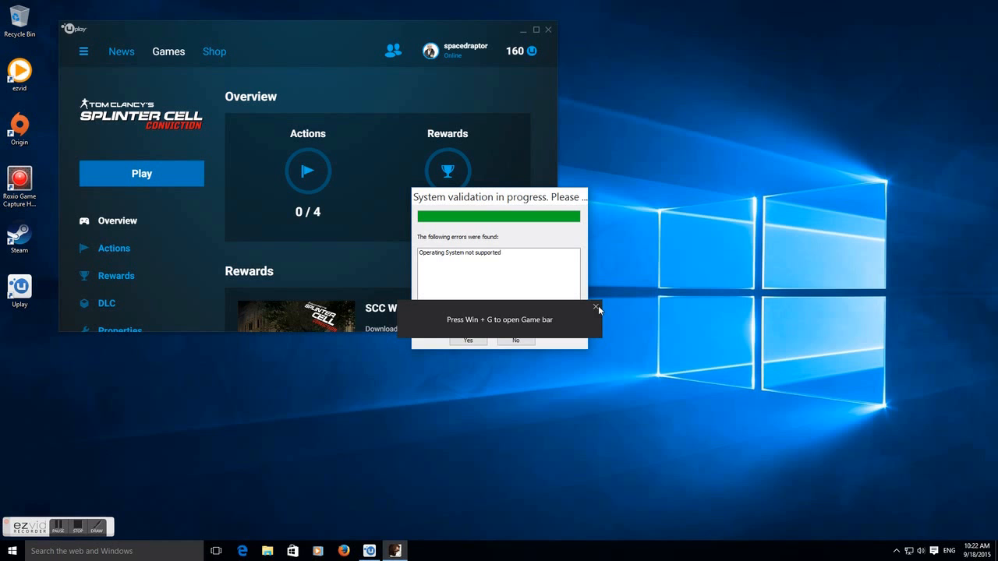
Step: Decline the System validation prompt with No and close Uplay to return to the desktop
{"action": "left_click", "coordinate": [596, 307]}
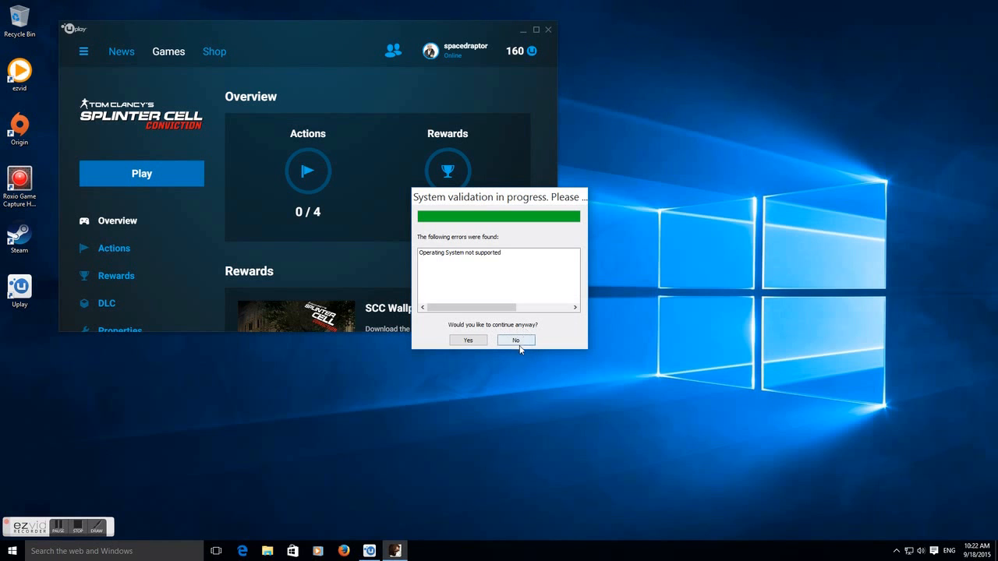
{"action": "left_click", "coordinate": [514, 340]}
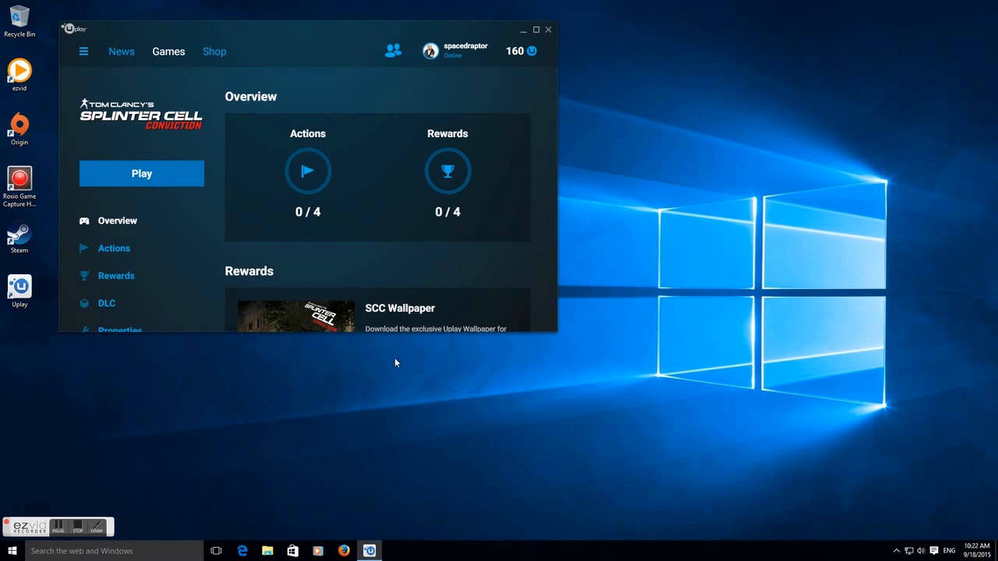
{"action": "left_click", "coordinate": [547, 30]}
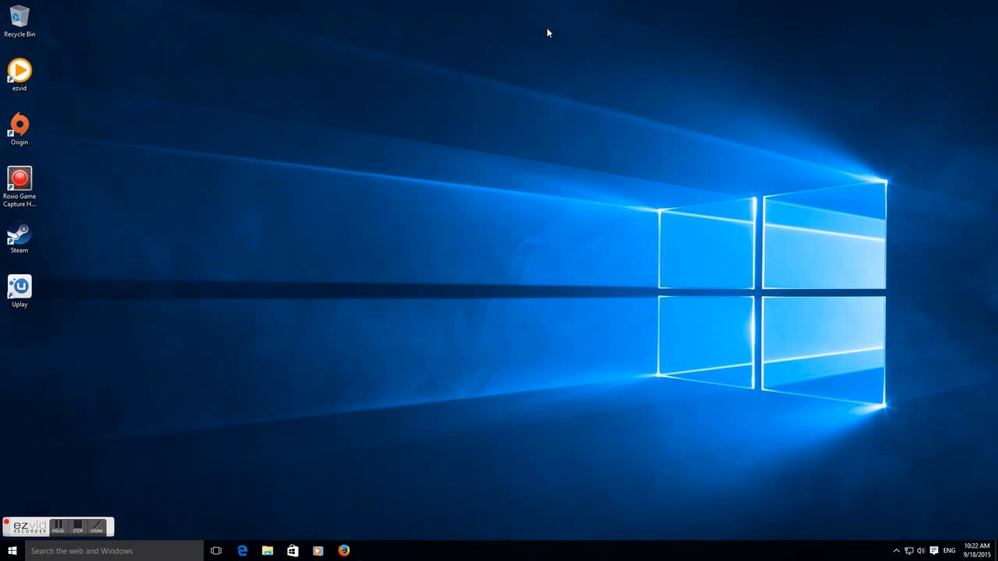
{"action": "mouse_move", "coordinate": [268, 551]}
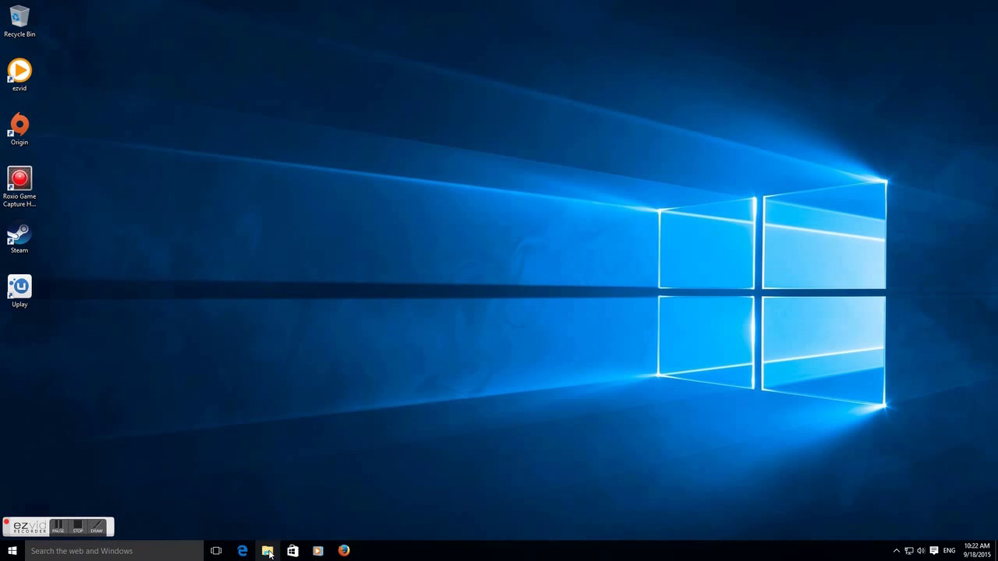
Step: Browse This PC to Local Disk (C:)\Program Files (x86) in File Explorer
{"action": "left_click", "coordinate": [268, 552]}
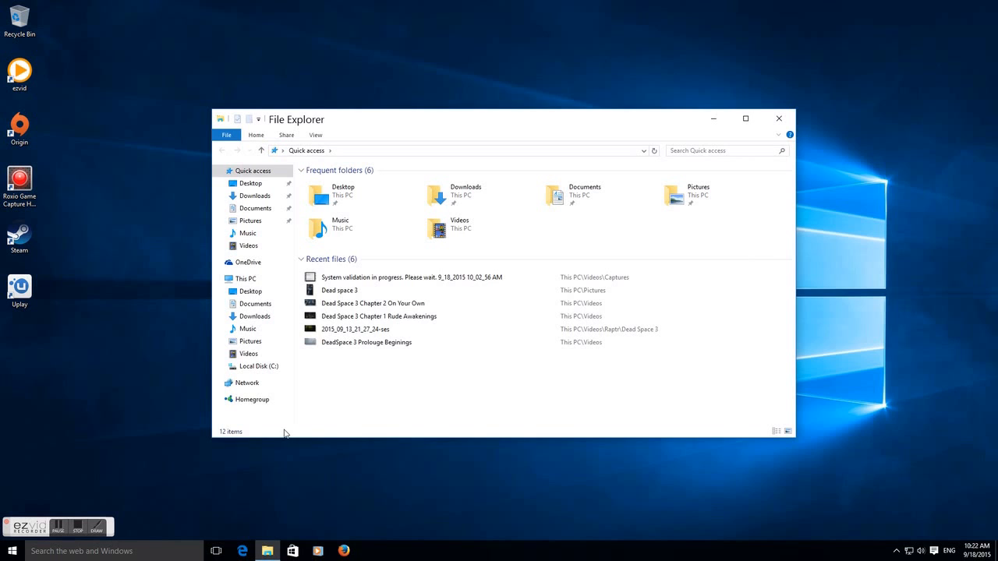
{"action": "left_click", "coordinate": [246, 277]}
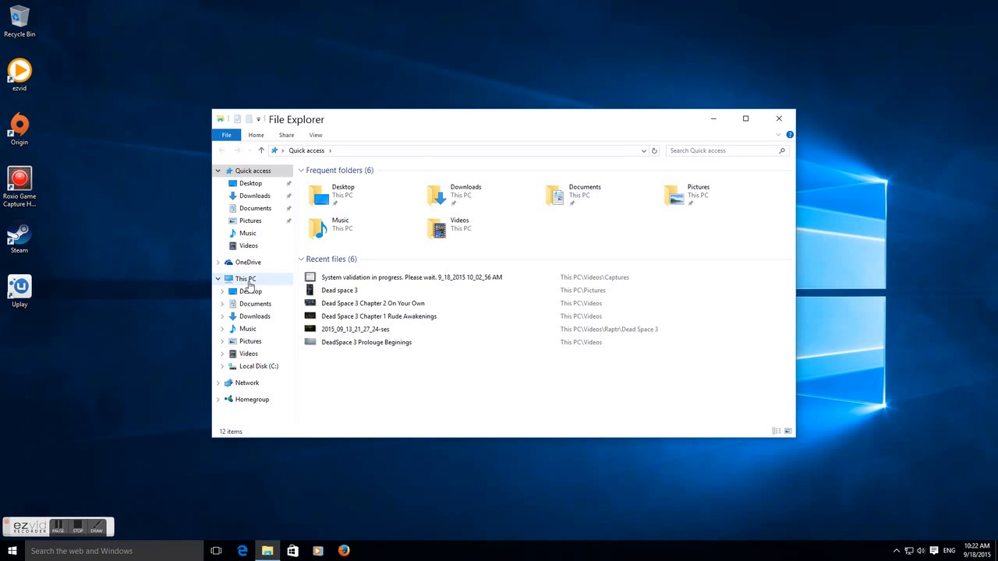
{"action": "left_click", "coordinate": [246, 277]}
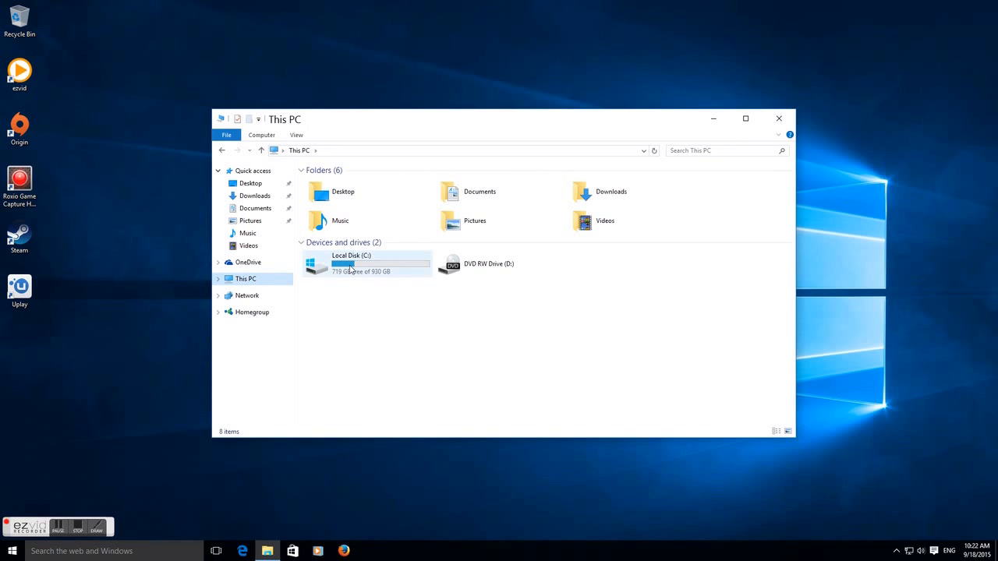
{"action": "double_click", "coordinate": [351, 264]}
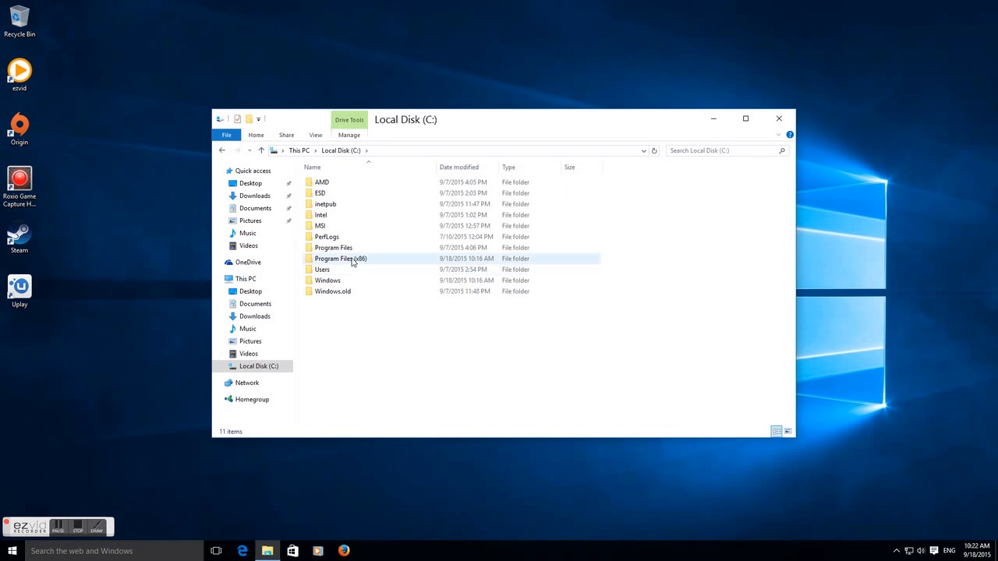
{"action": "mouse_move", "coordinate": [368, 262]}
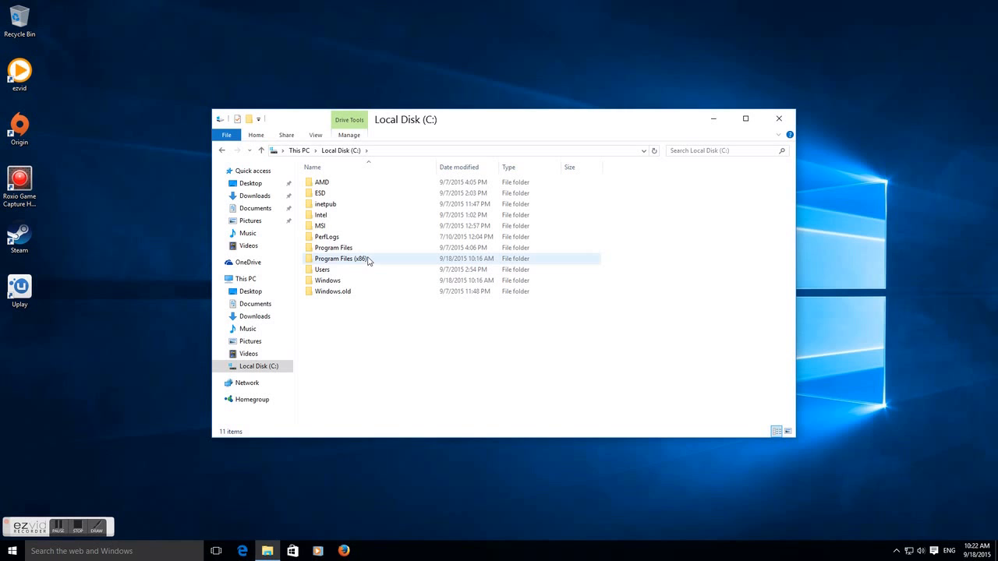
{"action": "double_click", "coordinate": [340, 259]}
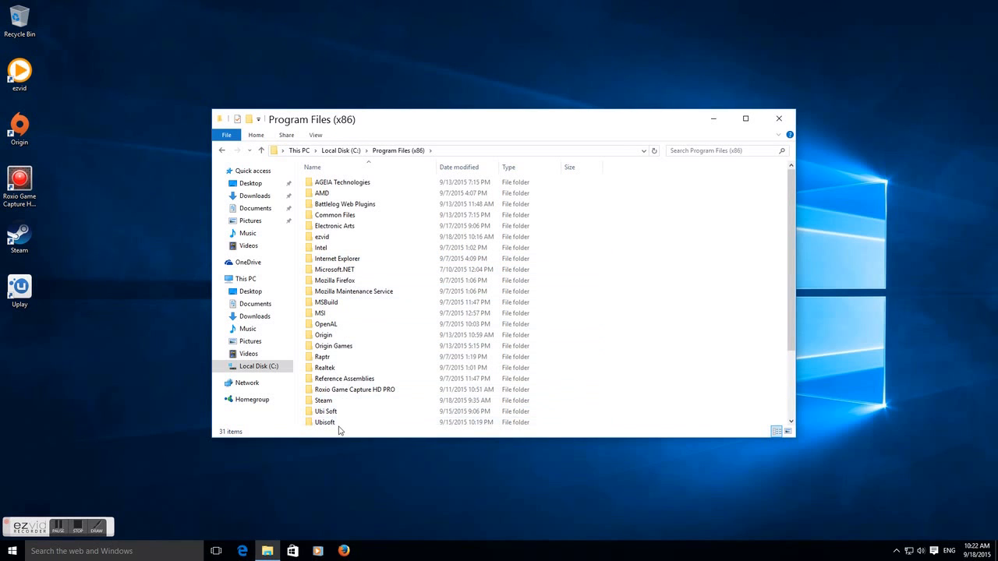
{"action": "mouse_move", "coordinate": [324, 421]}
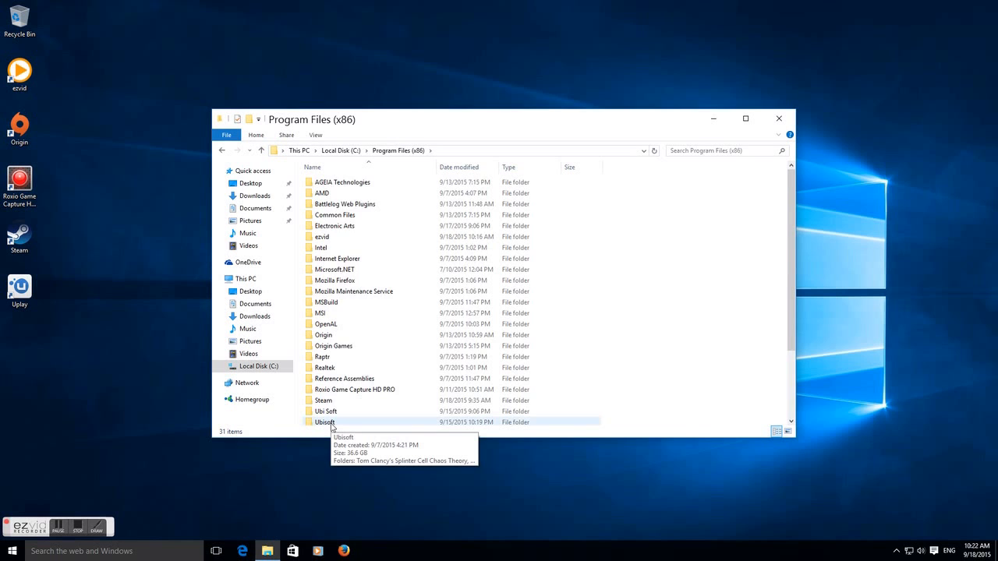
{"action": "scroll", "scroll_direction": "down", "scroll_amount": 3}
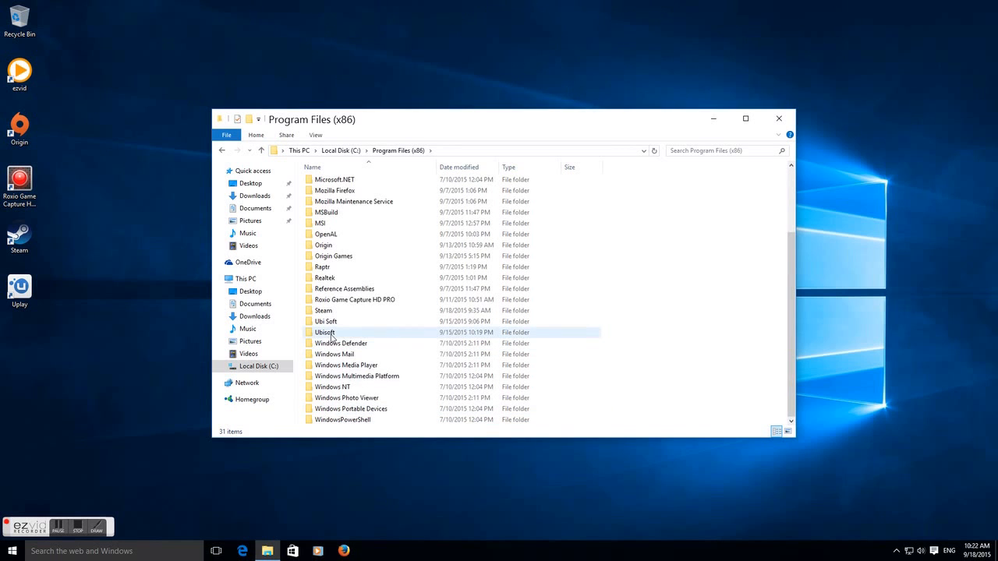
{"action": "mouse_move", "coordinate": [325, 332]}
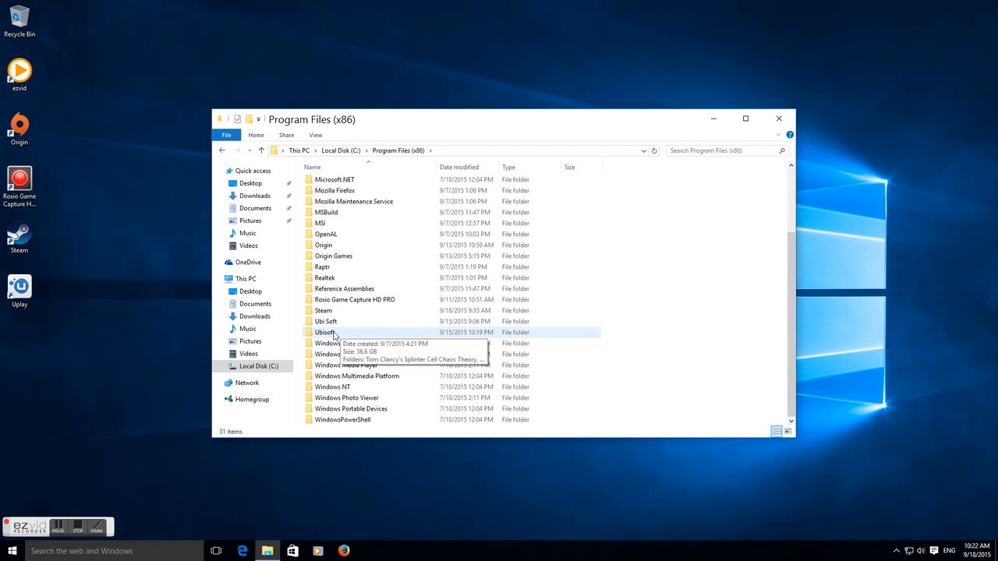
Step: Navigate into Ubisoft\Tom Clancy's Splinter Cell Conviction\src\system
{"action": "double_click", "coordinate": [324, 332]}
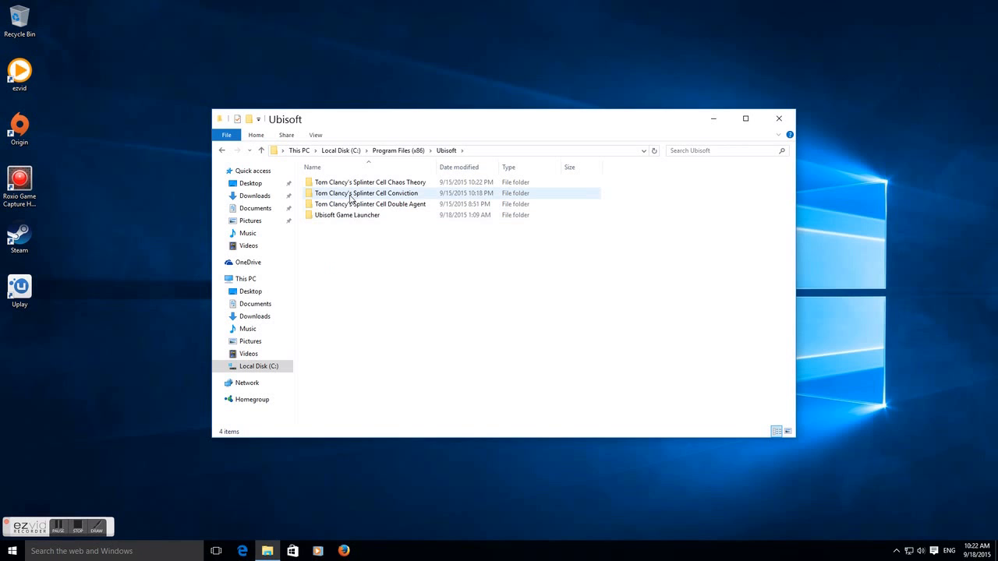
{"action": "mouse_move", "coordinate": [359, 193]}
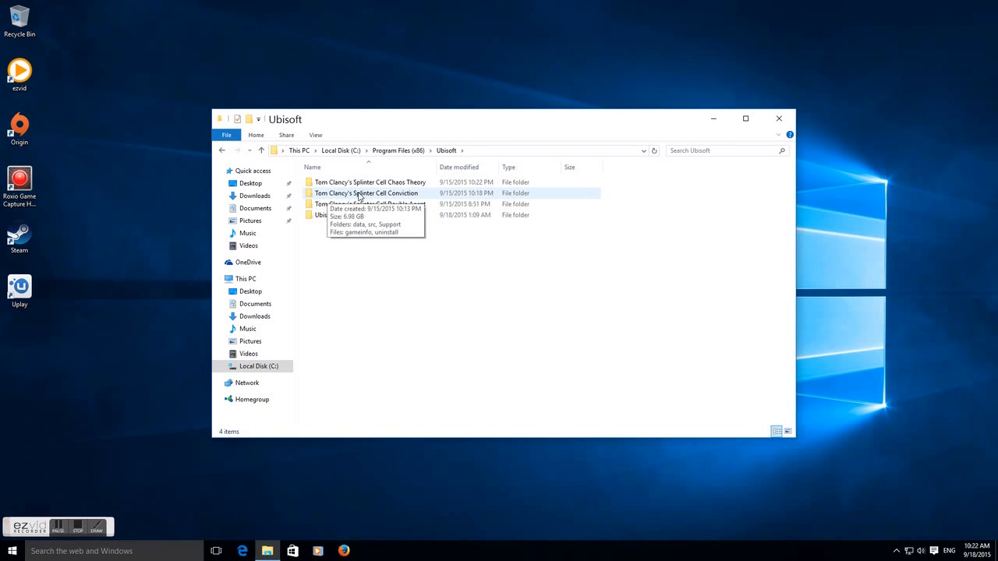
{"action": "double_click", "coordinate": [366, 193]}
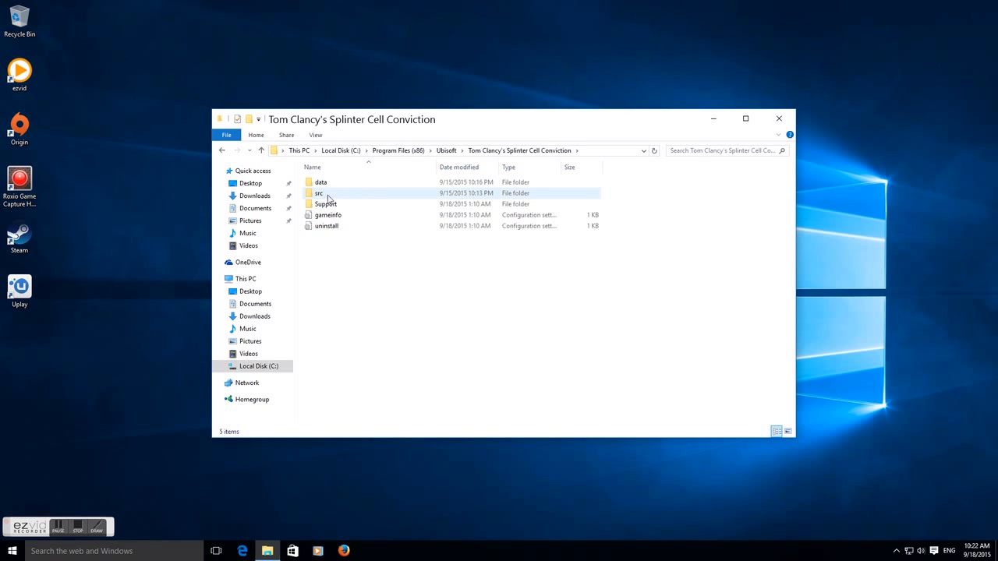
{"action": "mouse_move", "coordinate": [320, 193]}
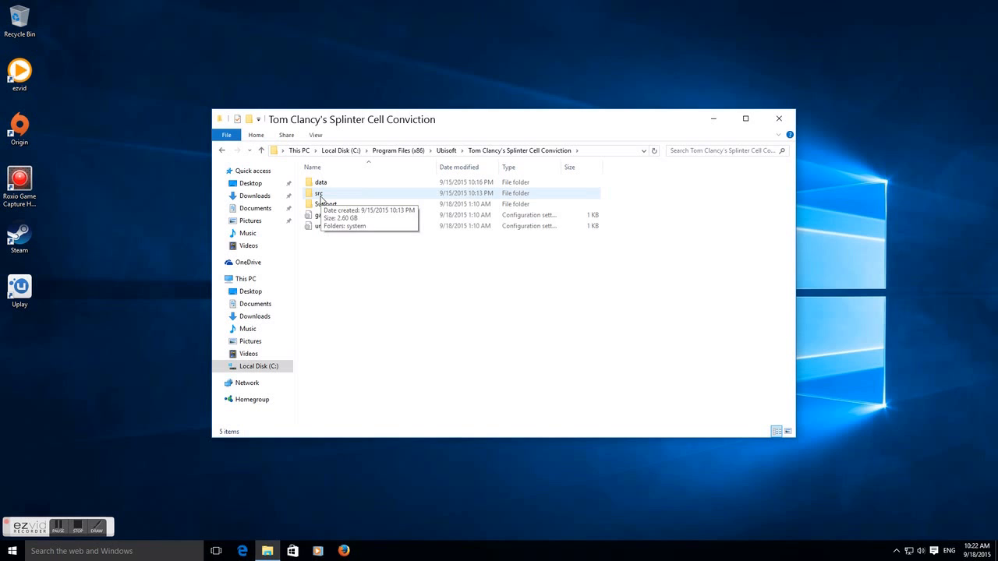
{"action": "double_click", "coordinate": [318, 193]}
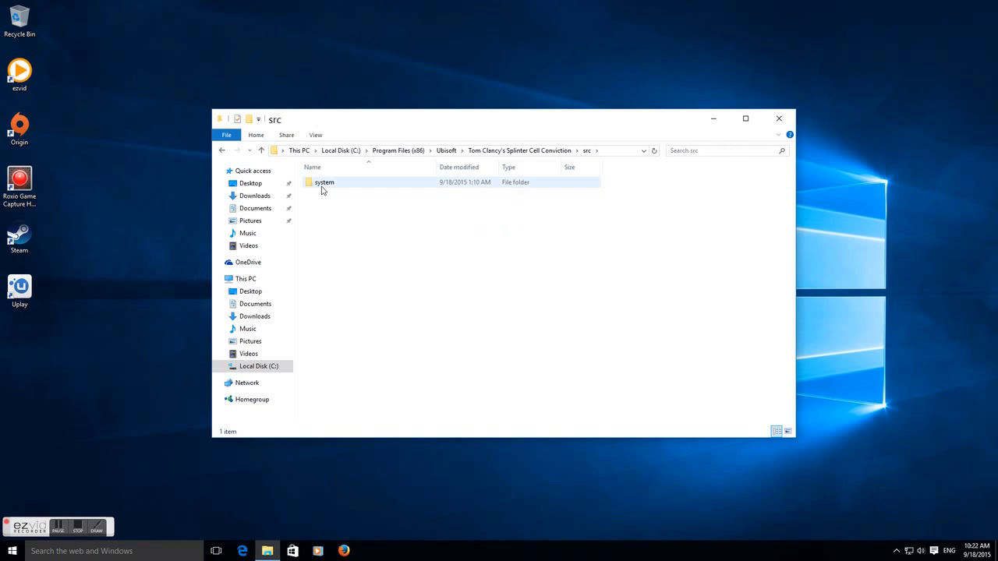
{"action": "double_click", "coordinate": [325, 181]}
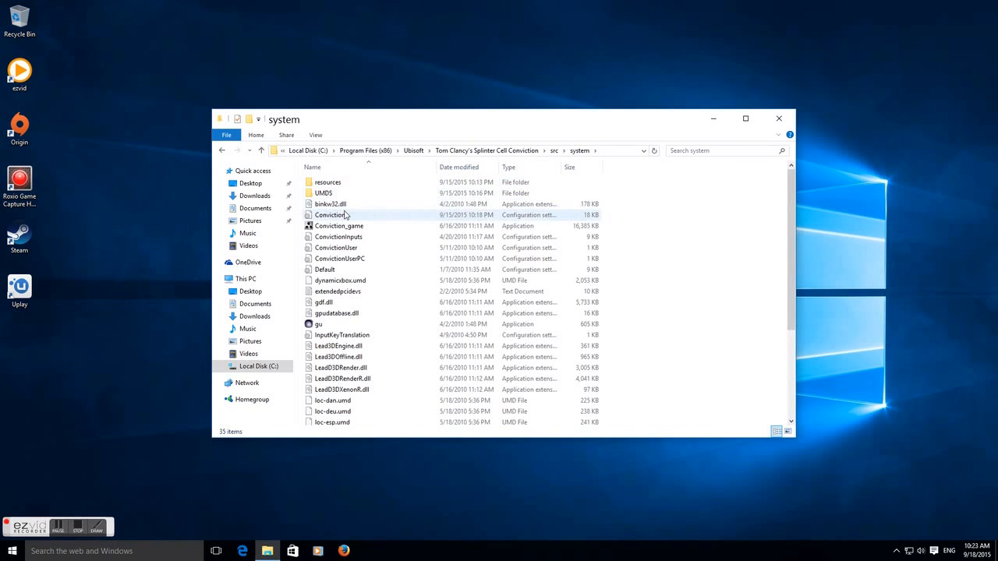
Step: Set Conviction_game.exe to run in Windows 7 compatibility mode via its Properties and confirm with OK
{"action": "right_click", "coordinate": [339, 224]}
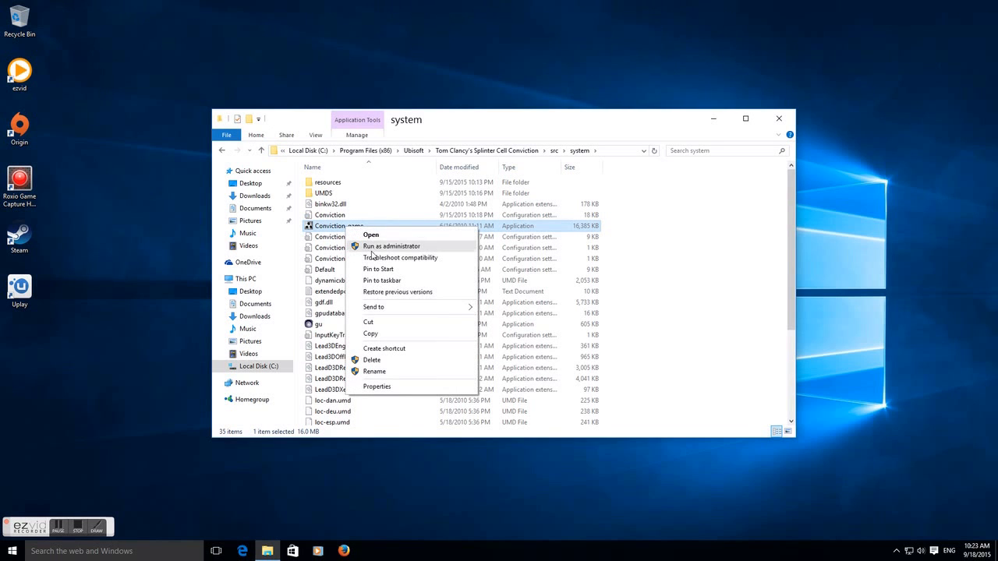
{"action": "mouse_move", "coordinate": [377, 387]}
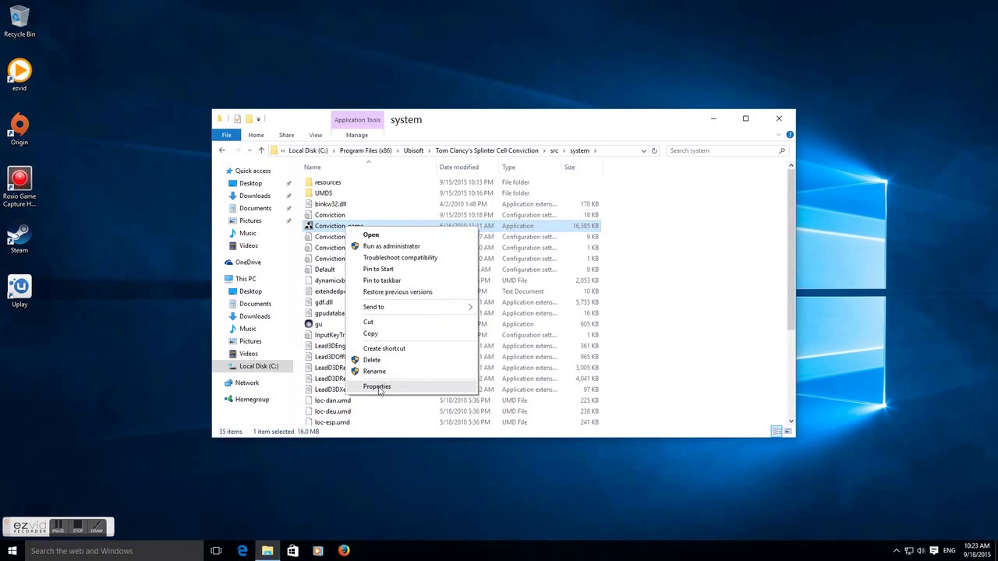
{"action": "left_click", "coordinate": [377, 387]}
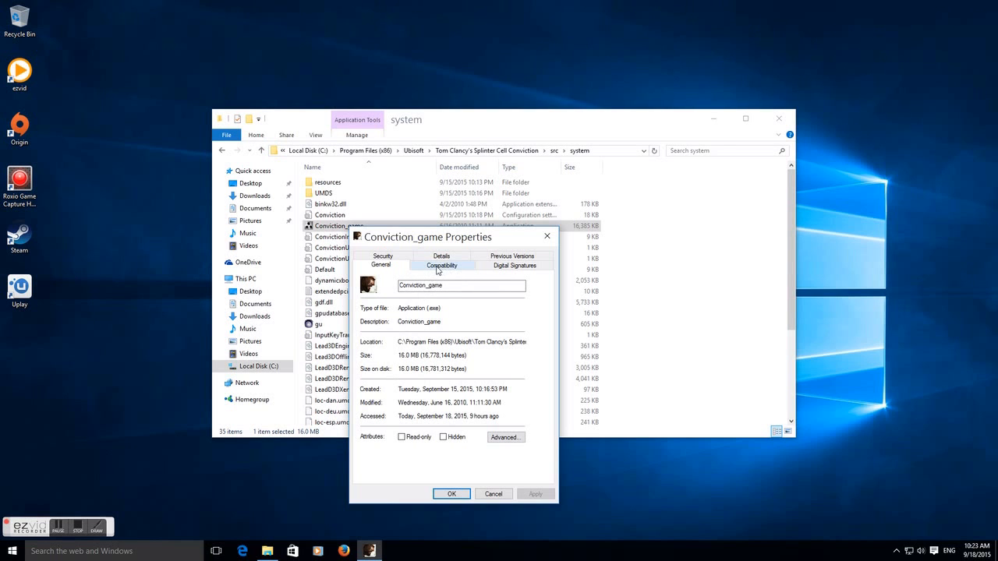
{"action": "left_click", "coordinate": [441, 265]}
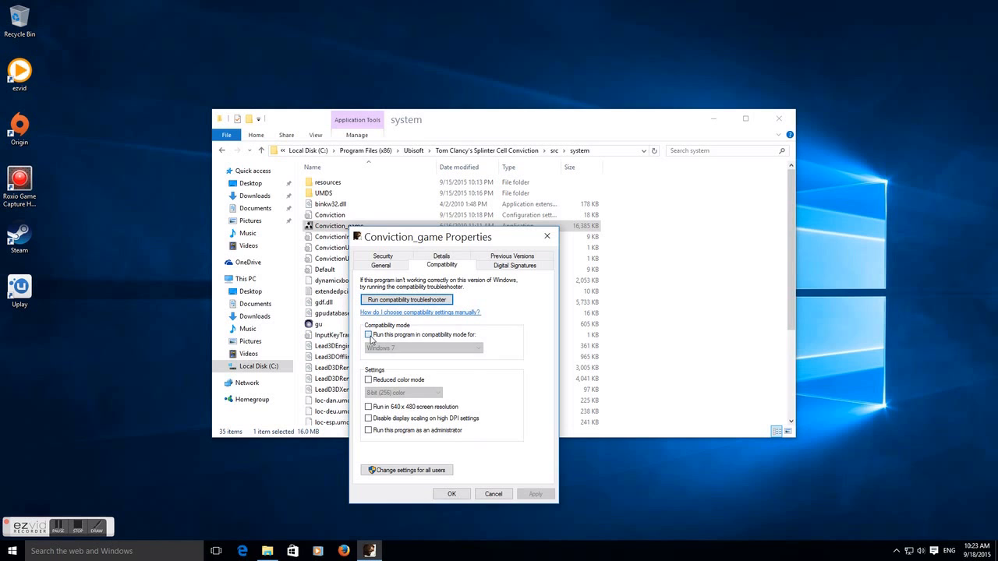
{"action": "left_click", "coordinate": [368, 334]}
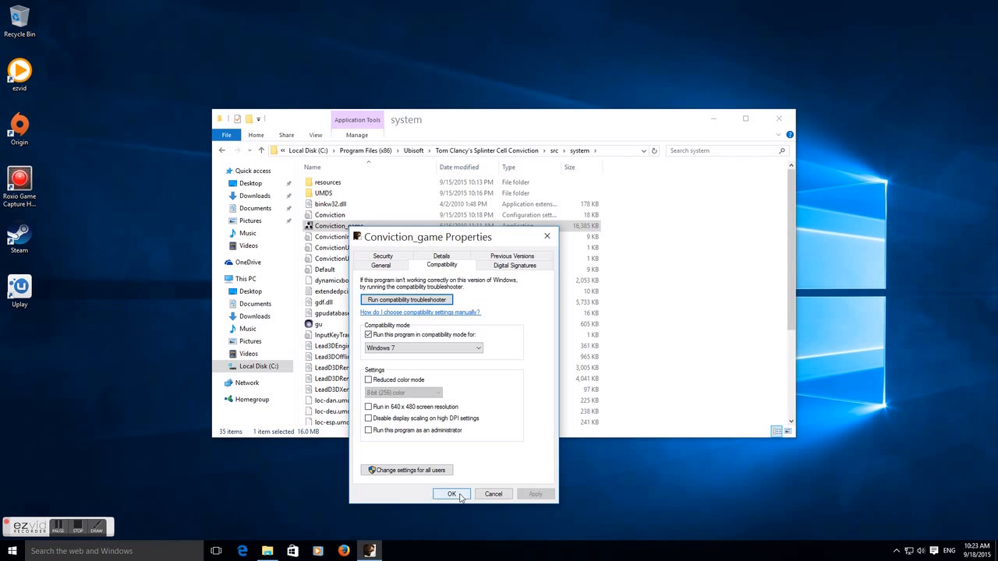
{"action": "left_click", "coordinate": [450, 492]}
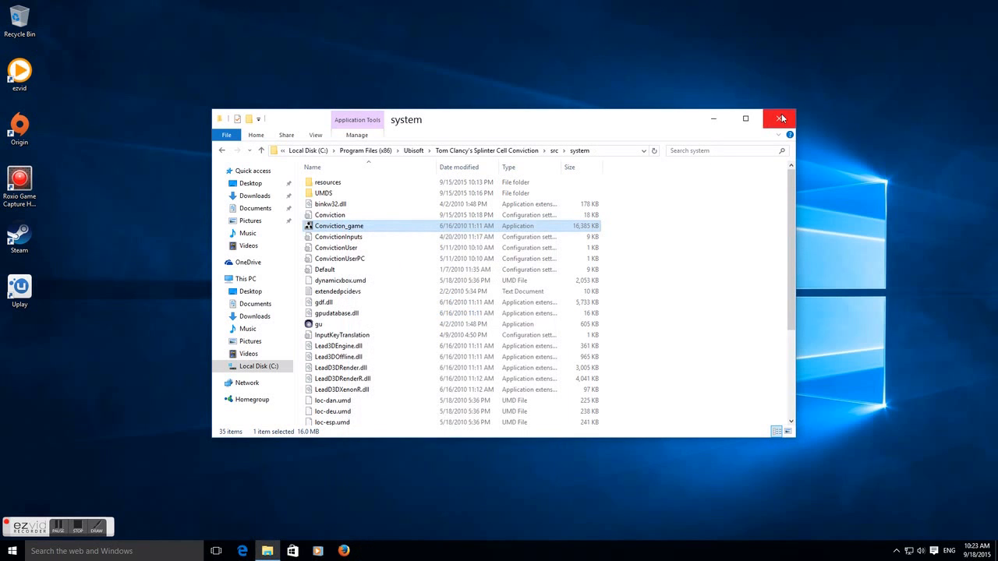
Step: Close File Explorer, restart Uplay and bring up the Splinter Cell Conviction game page
{"action": "left_click", "coordinate": [781, 118]}
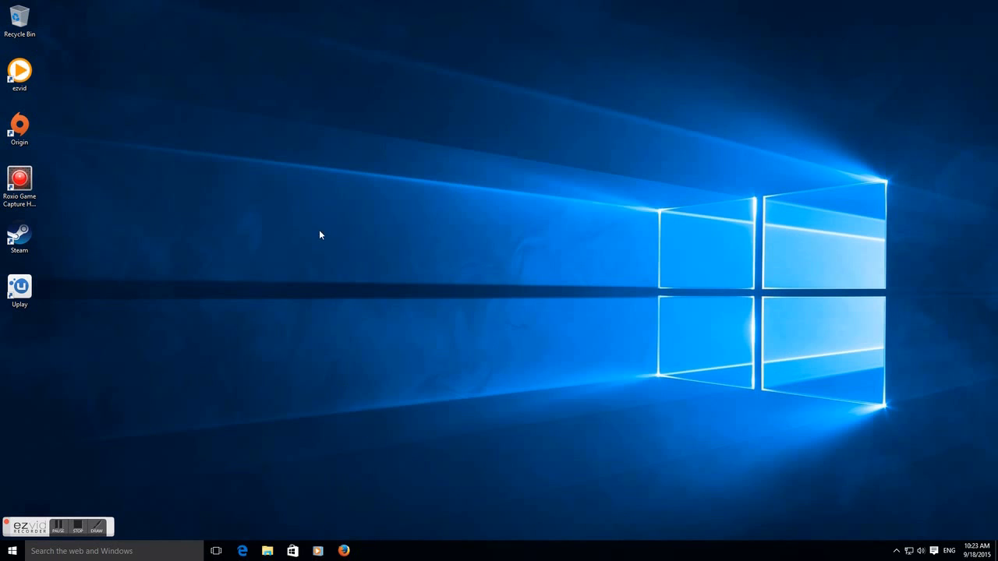
{"action": "left_click", "coordinate": [19, 288]}
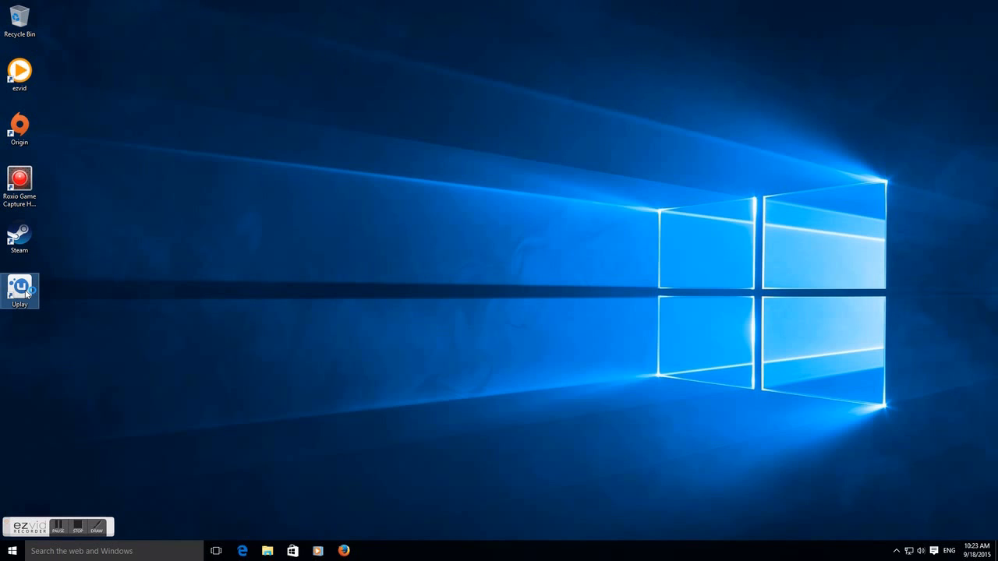
{"action": "double_click", "coordinate": [19, 289]}
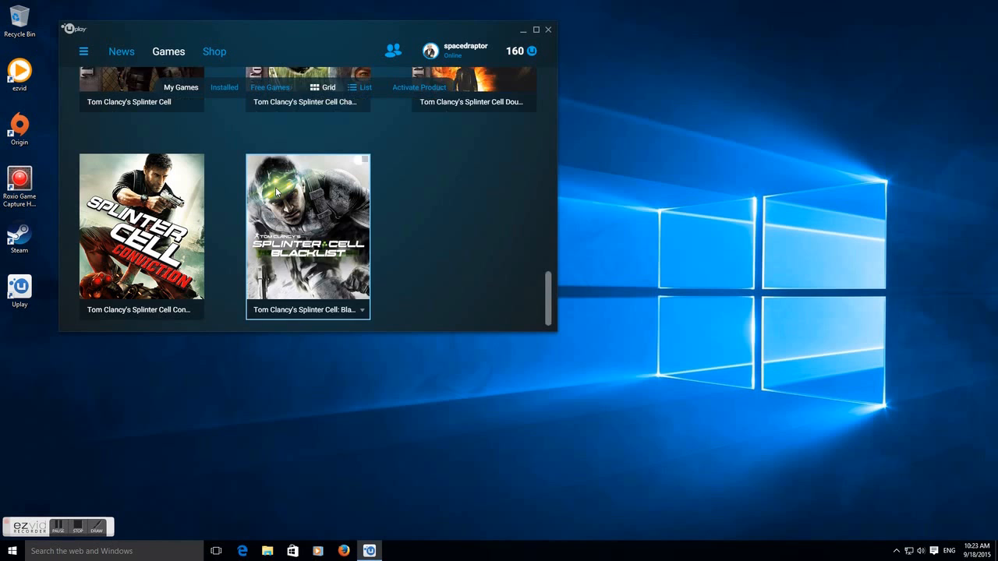
{"action": "left_click", "coordinate": [140, 225]}
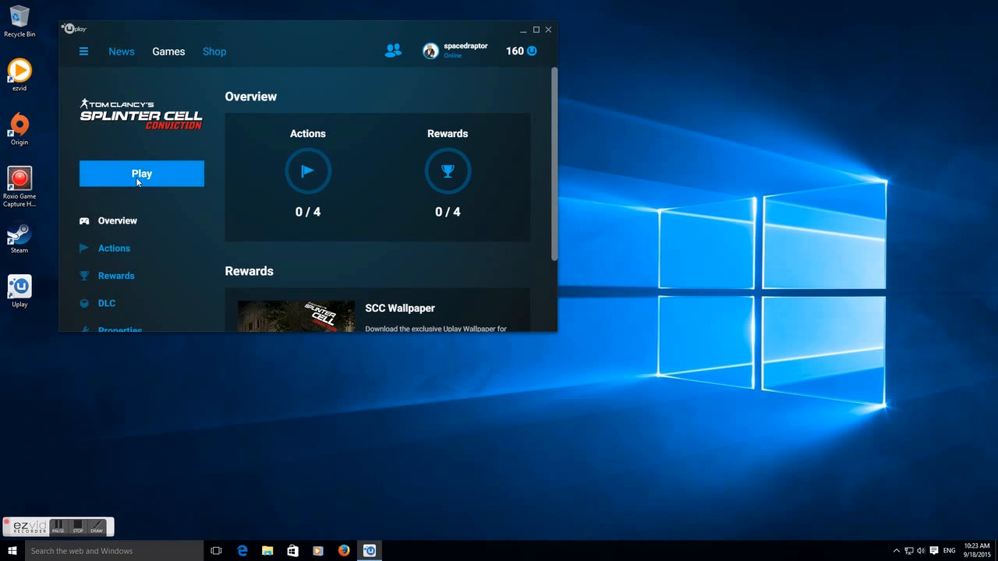
Step: Hit Play on the Splinter Cell Conviction page so the game begins loading
{"action": "left_click", "coordinate": [140, 173]}
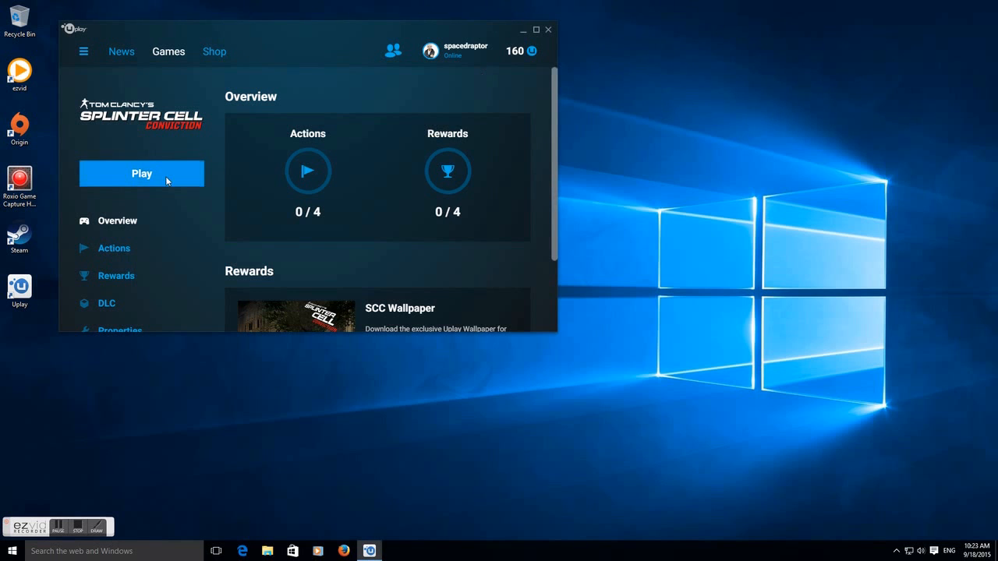
{"action": "left_click", "coordinate": [140, 173]}
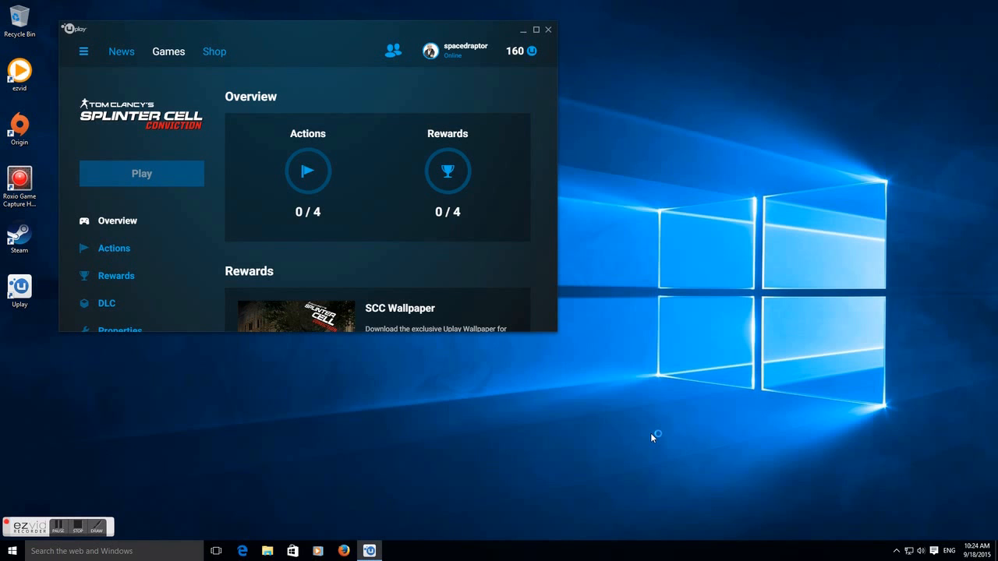
{"action": "mouse_move", "coordinate": [683, 318]}
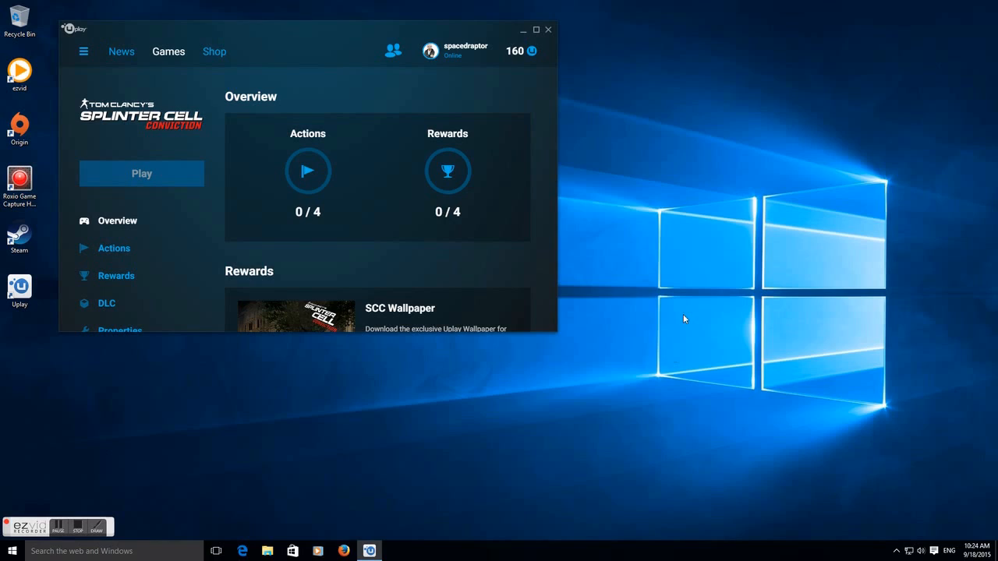